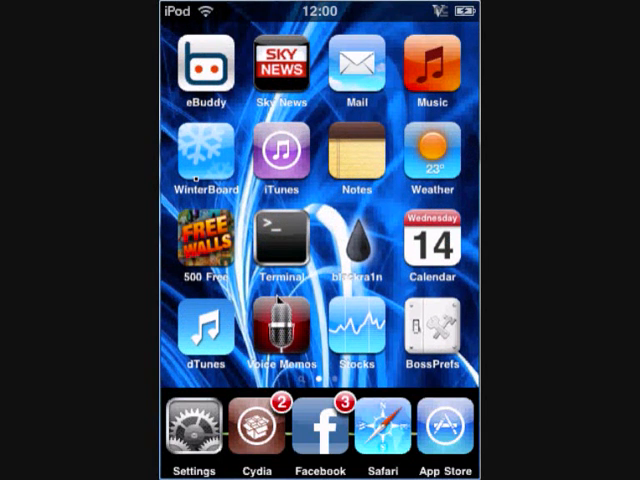
mouse_move(205, 190)
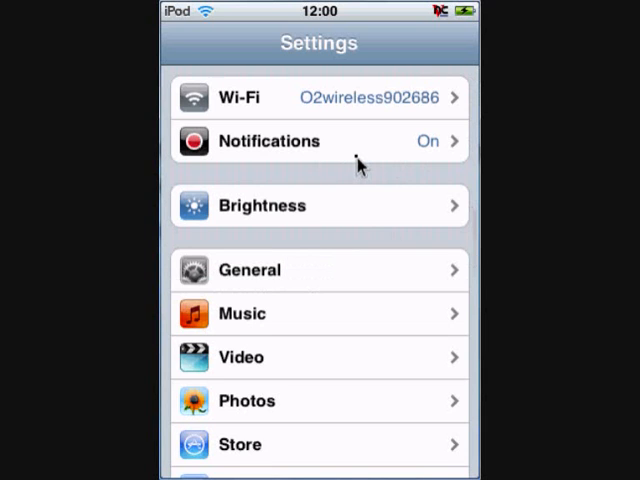
Step: Open General > About and scroll to show software version 3.1.2 (7D11) and model MC086BT
click(248, 269)
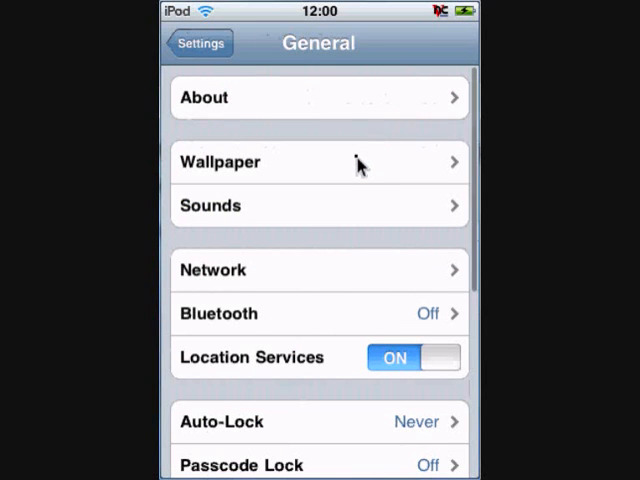
click(318, 97)
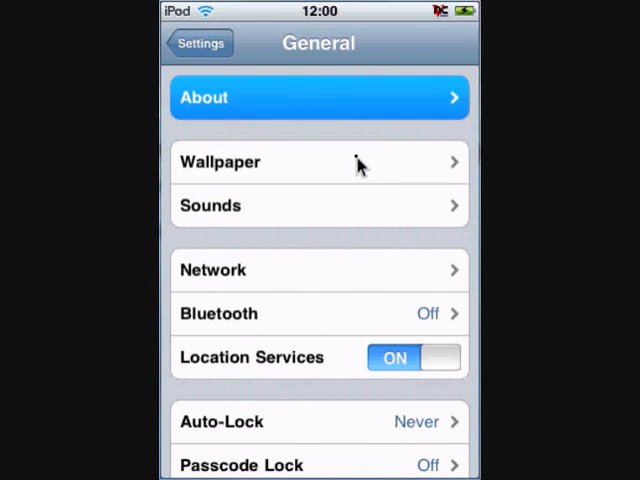
click(319, 97)
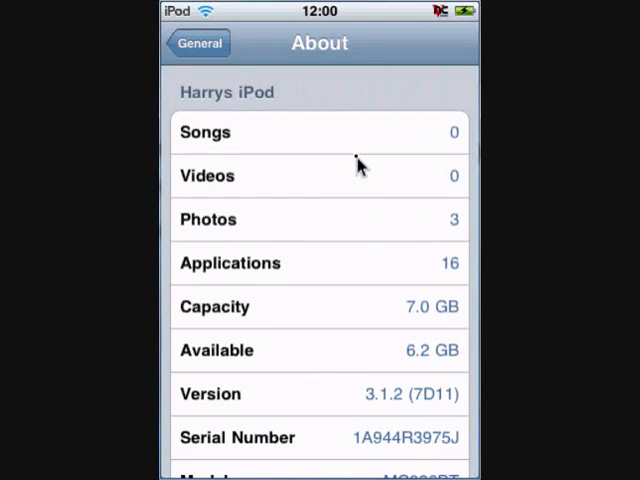
scroll(down, 3)
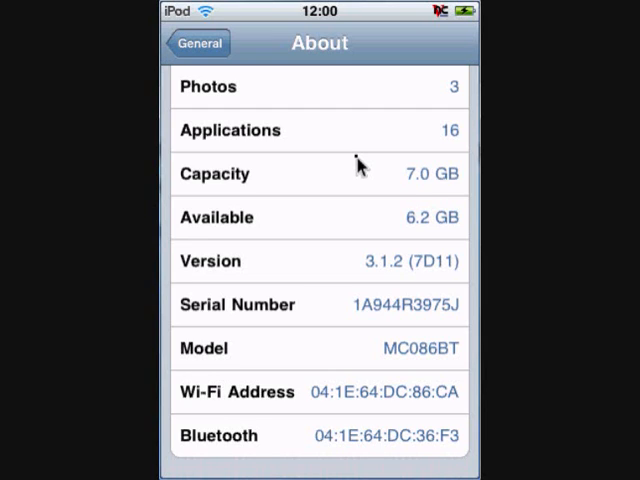
mouse_move(469, 166)
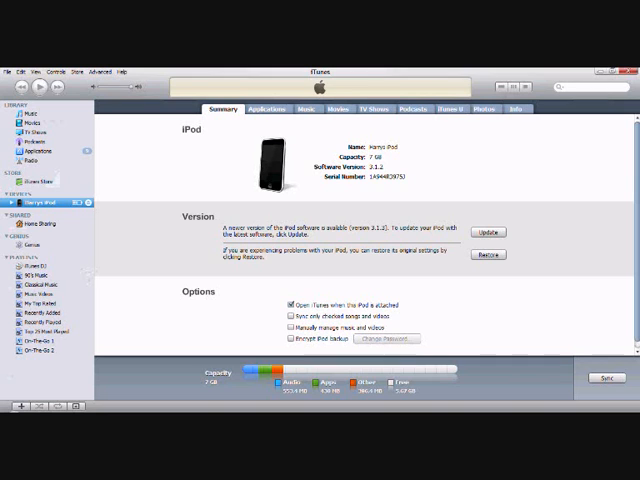
mouse_move(420, 186)
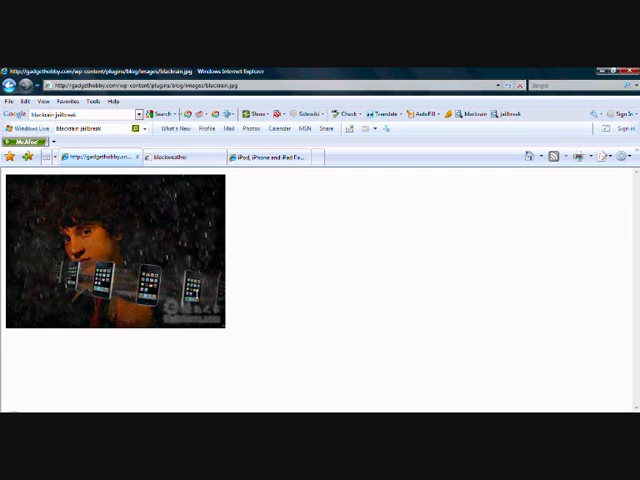
Step: Go to the firmware download page and scroll to the iPod touch 3.1.2 (7D11) firmware
click(268, 157)
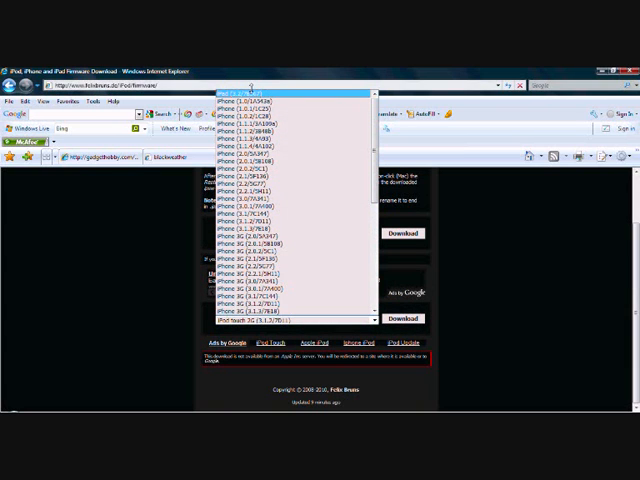
scroll(down, 3)
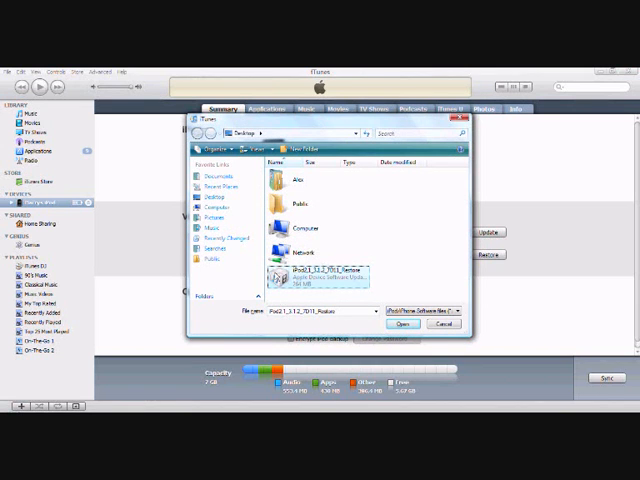
Step: Pick iPod2,1_3.1.2_7D11_Restore.ipsw and confirm erasing and restoring the iPod
click(402, 324)
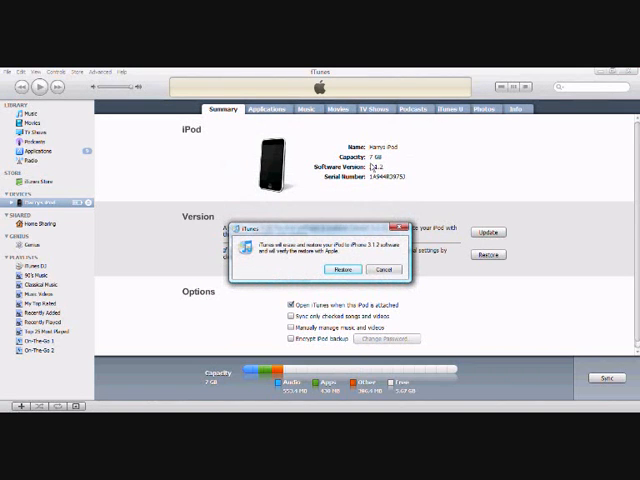
click(383, 269)
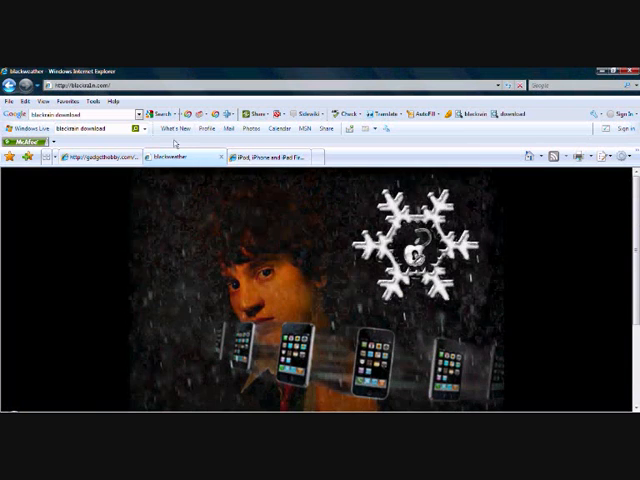
Step: Scroll the blackra1n site down to its Windows and Mac download options
scroll(down, 3)
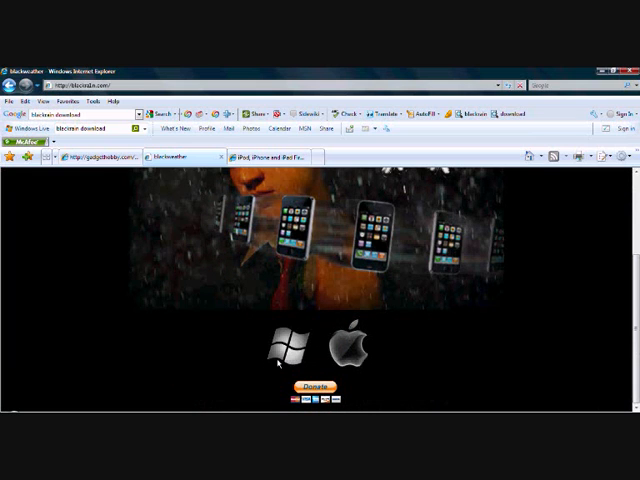
mouse_move(281, 350)
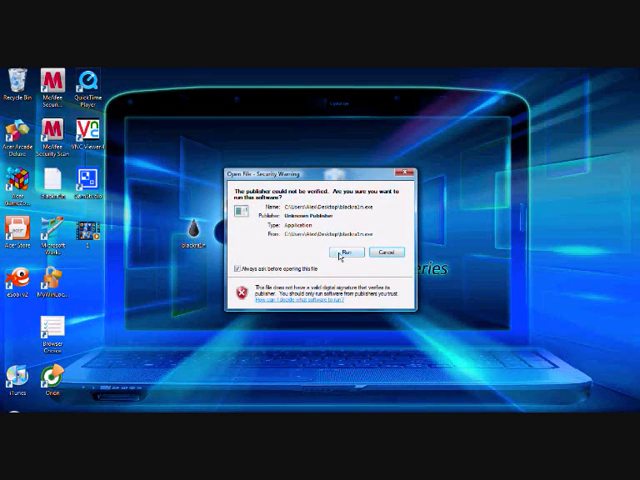
Step: Run blackra1n despite the security warning, acknowledge the jailbreak message, and decline iTunes' software update
click(349, 250)
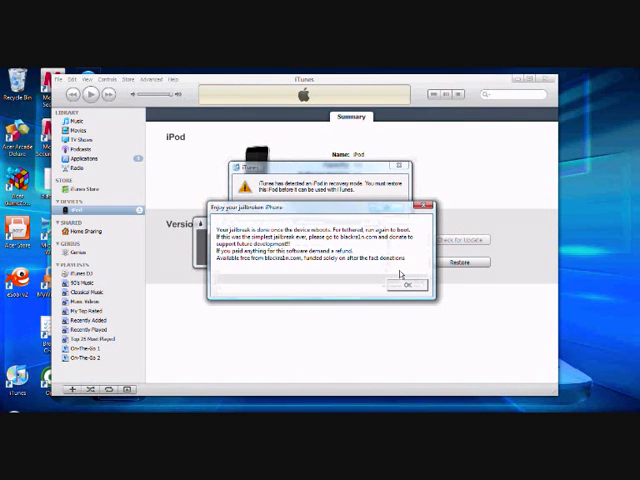
click(406, 284)
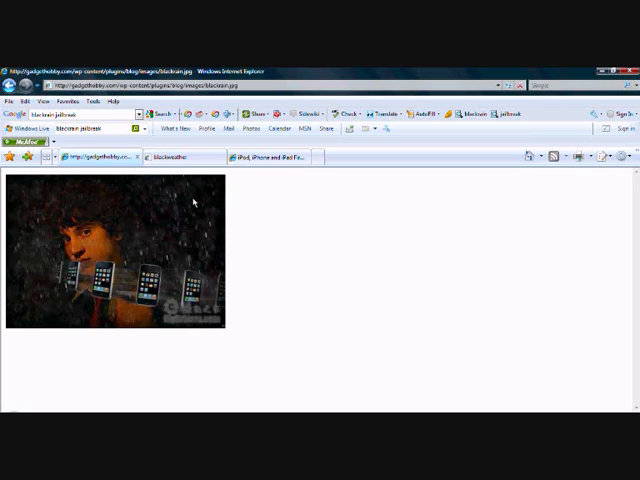
mouse_move(205, 202)
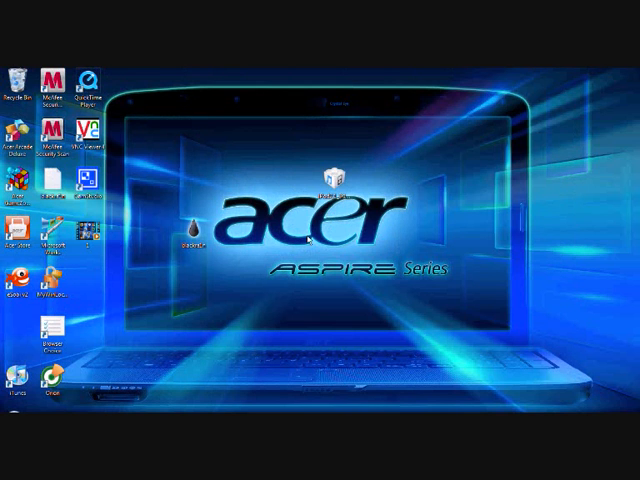
mouse_move(297, 360)
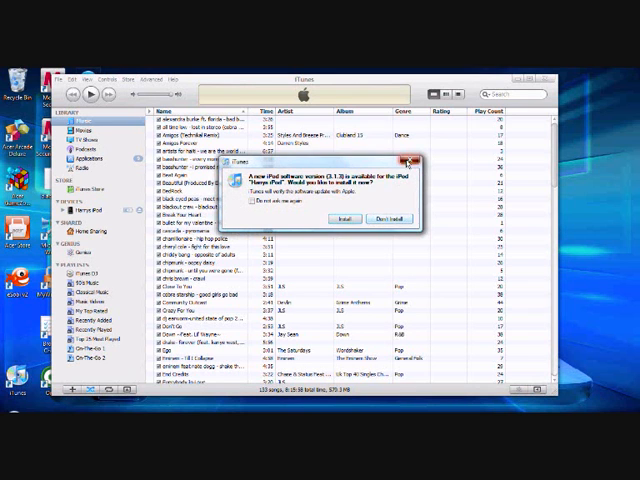
click(388, 218)
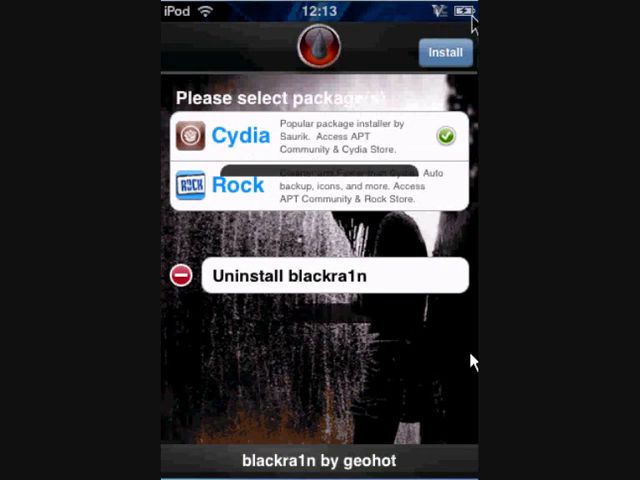
Step: Install the ticked Cydia package from the blackra1n app
click(443, 52)
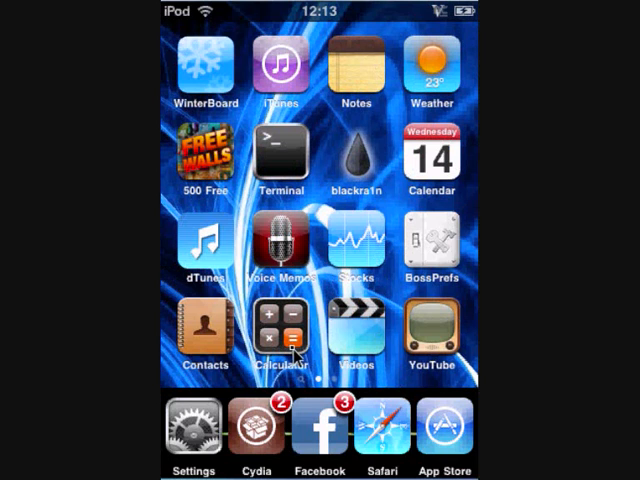
mouse_move(470, 300)
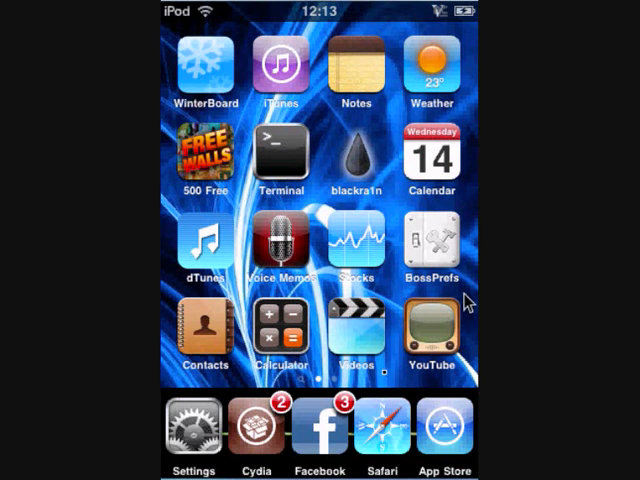
mouse_move(402, 71)
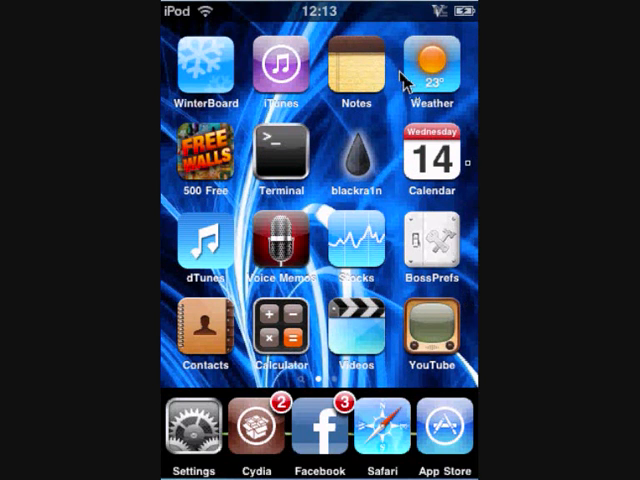